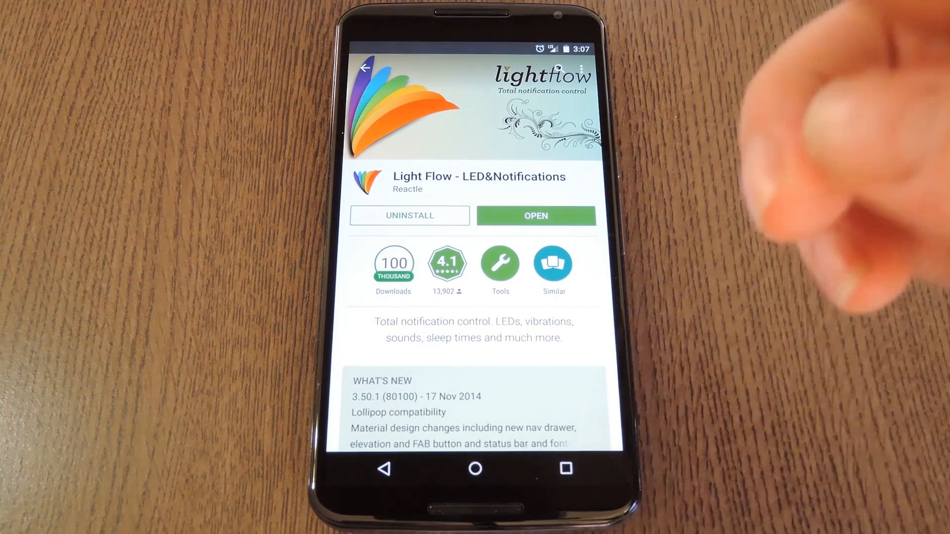
{"action": "mouse_move", "coordinate": [836, 182]}
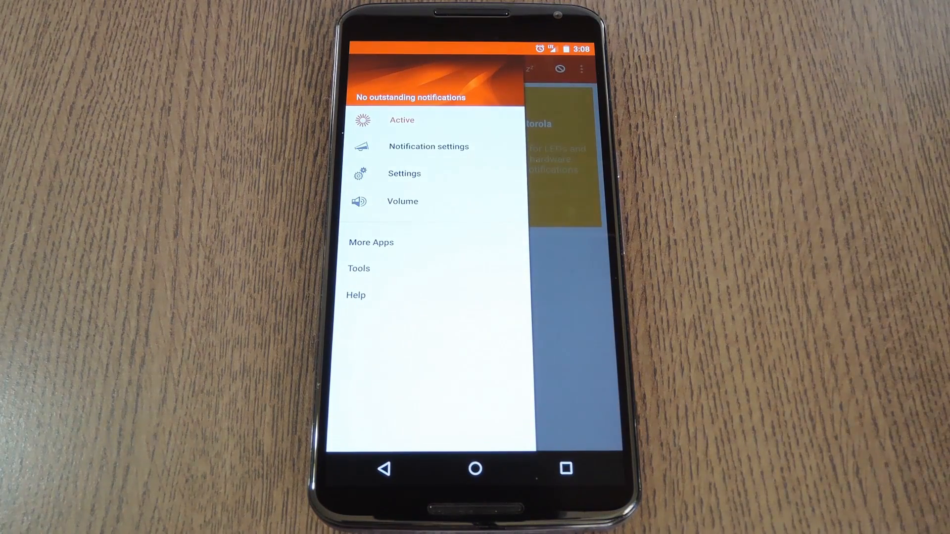
- Check Root mode under Device Settings and Root, then return to the navigation drawer
{"action": "left_click", "coordinate": [404, 173]}
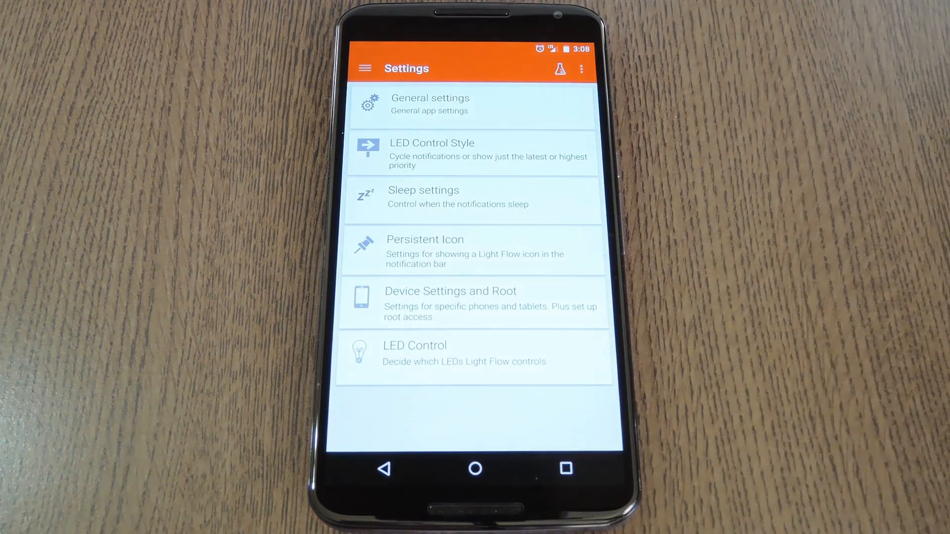
{"action": "left_click", "coordinate": [473, 303]}
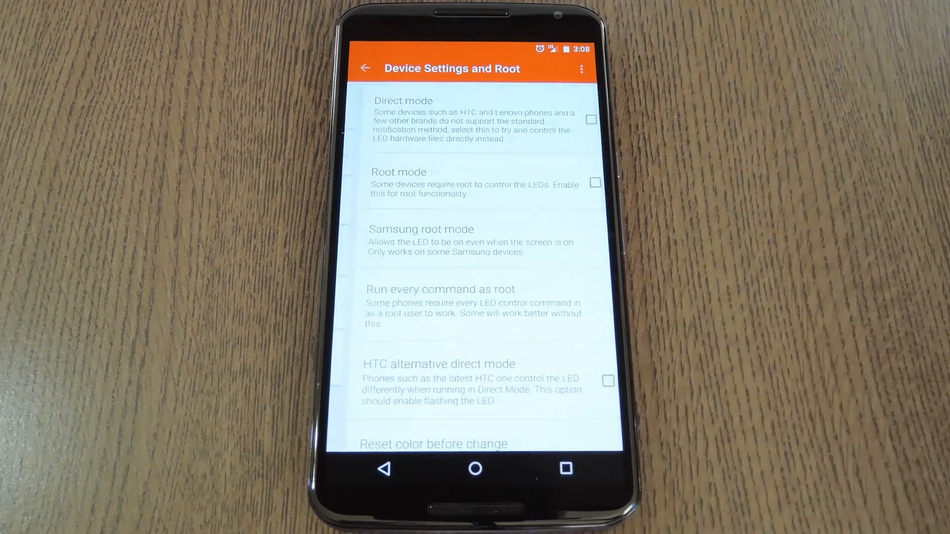
{"action": "left_click", "coordinate": [594, 183]}
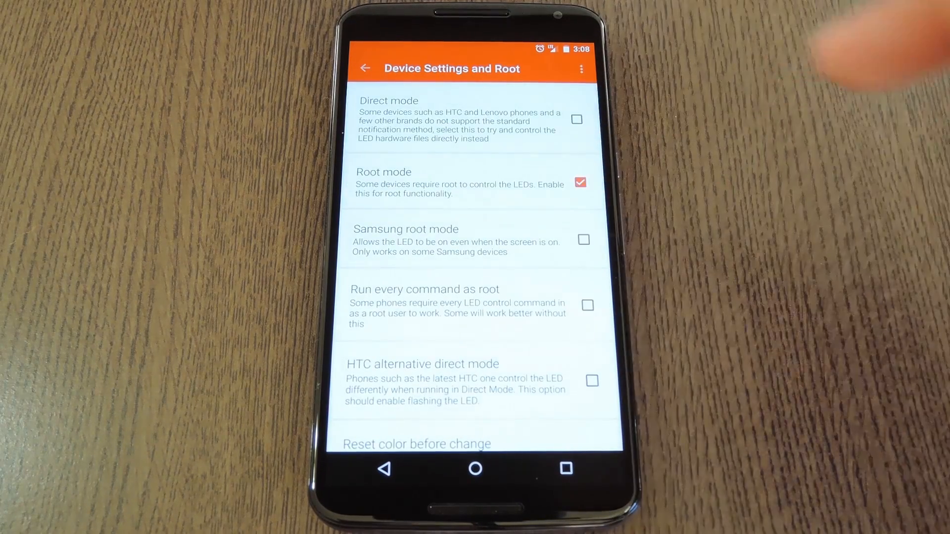
{"action": "left_click", "coordinate": [580, 183]}
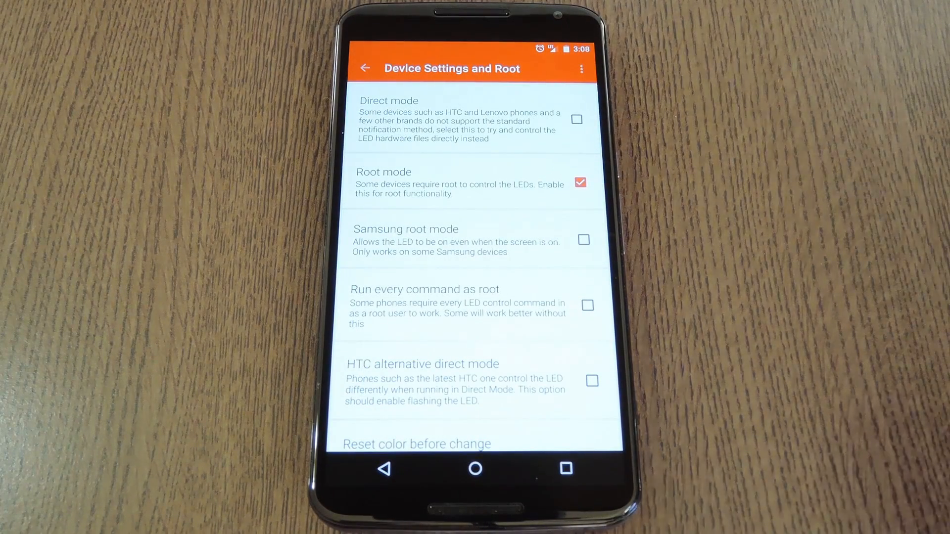
{"action": "left_click", "coordinate": [587, 305]}
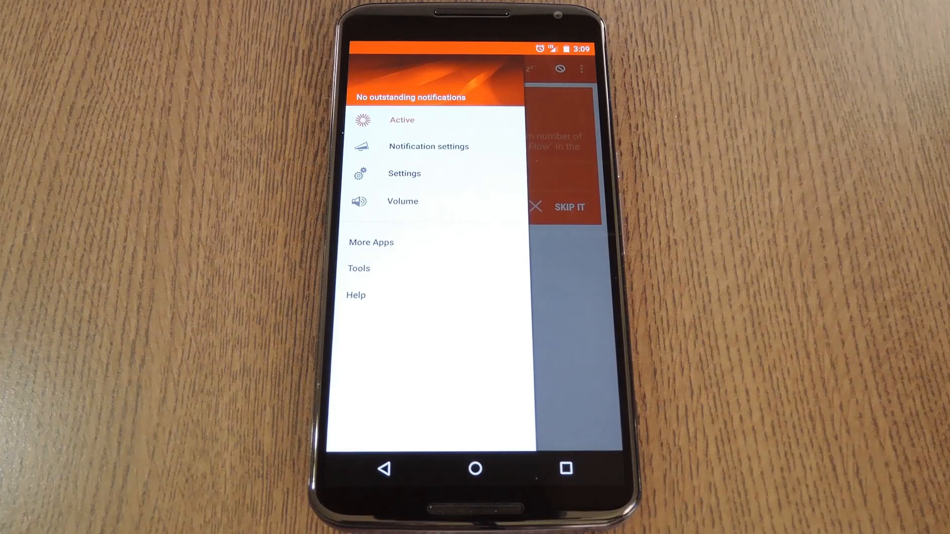
- Check Light Flow in Notification access from the Set Up card
{"action": "left_click", "coordinate": [402, 119]}
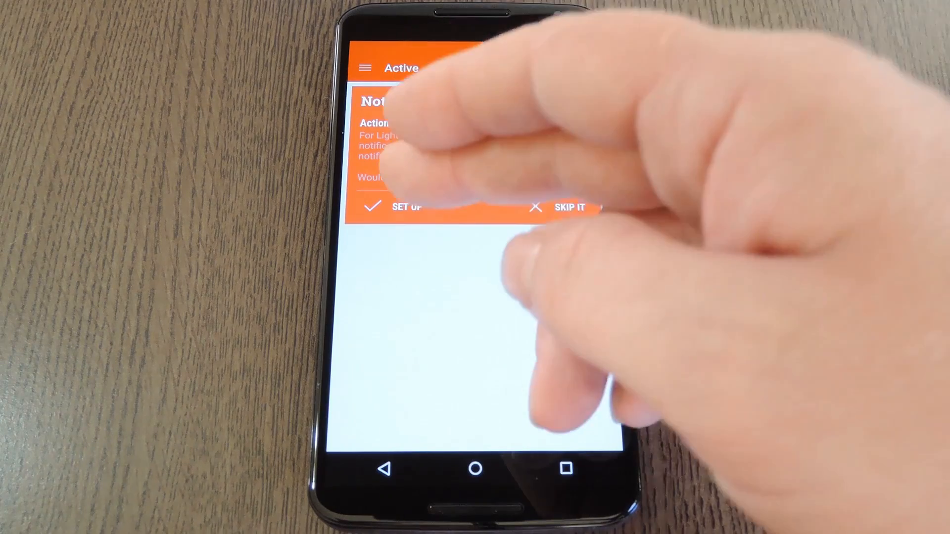
{"action": "left_click", "coordinate": [405, 207]}
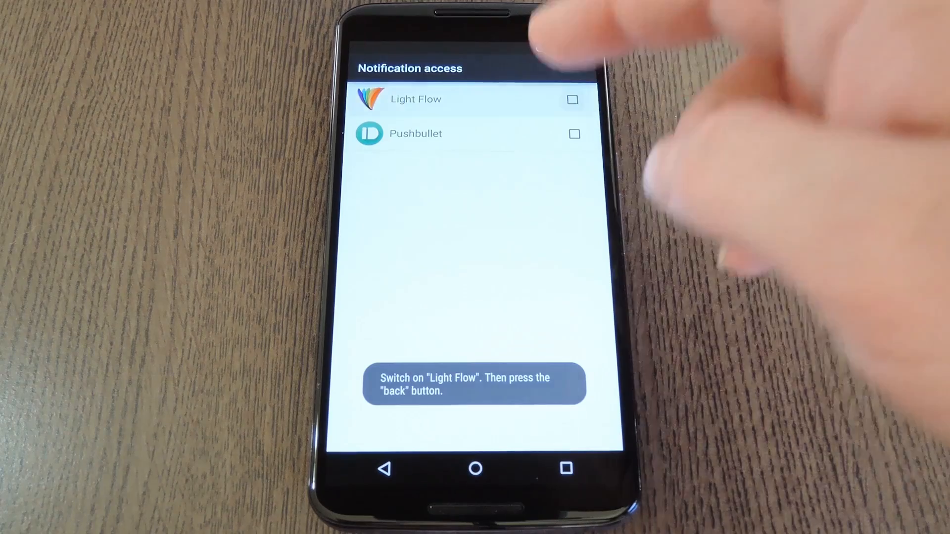
{"action": "left_click", "coordinate": [571, 99]}
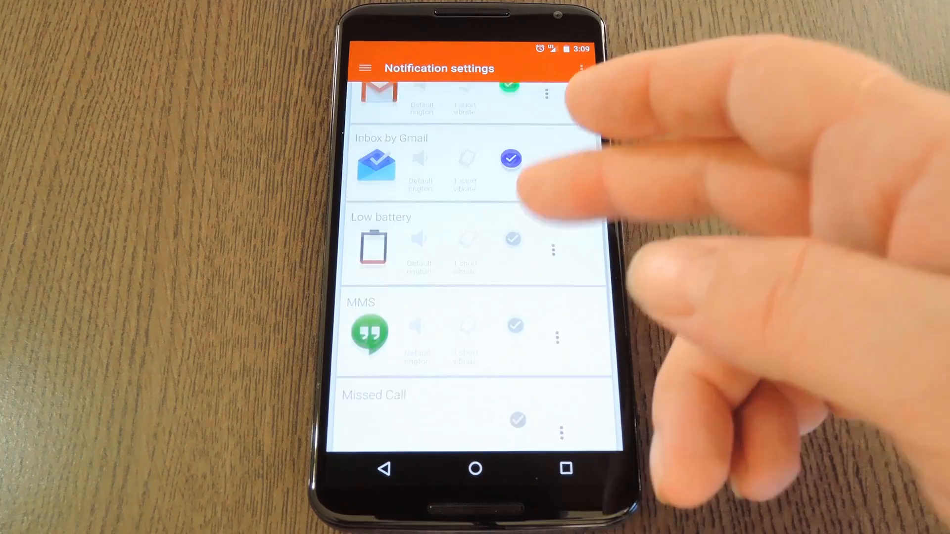
- Scroll down the notification app list to reach Gmail
{"action": "scroll", "scroll_direction": "down", "scroll_amount": 3}
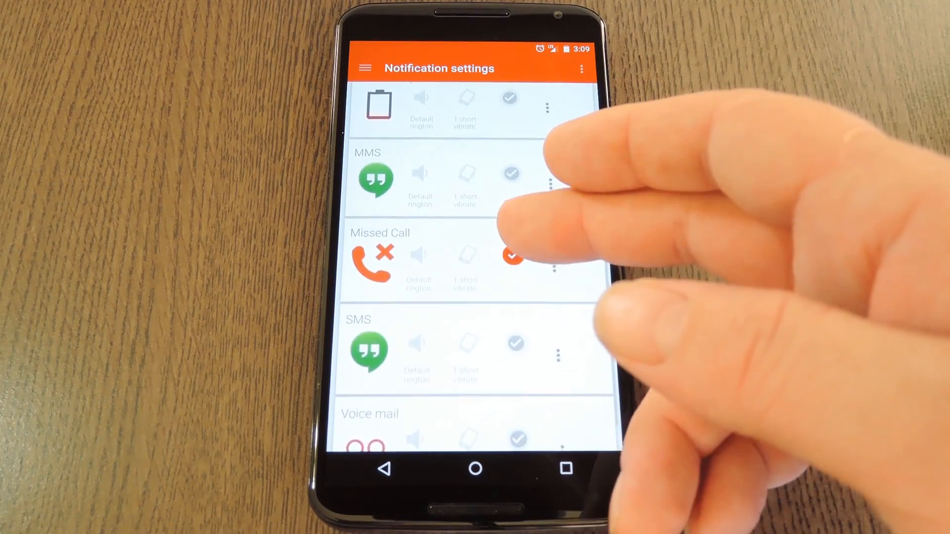
{"action": "scroll", "scroll_direction": "down", "scroll_amount": 3}
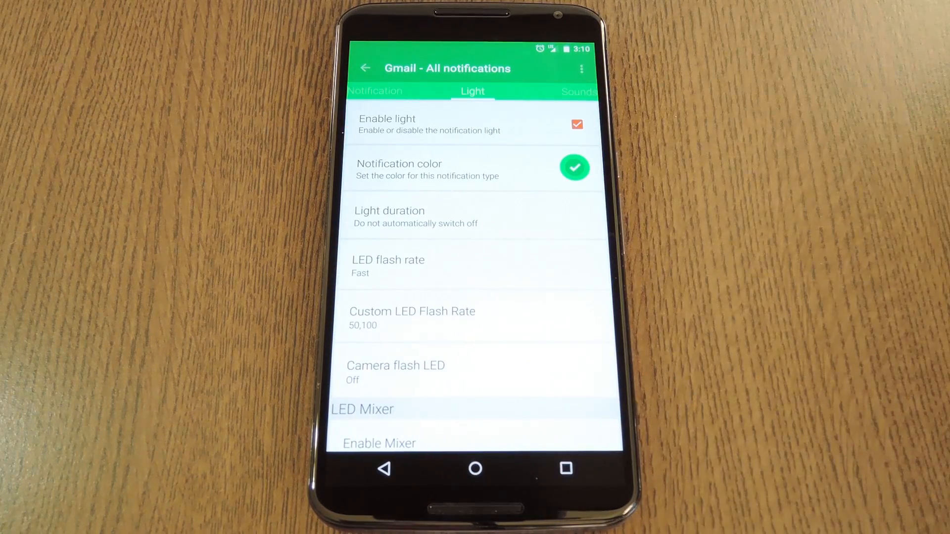
- Choose Test from the Gmail notification's overflow menu
{"action": "left_click", "coordinate": [427, 169]}
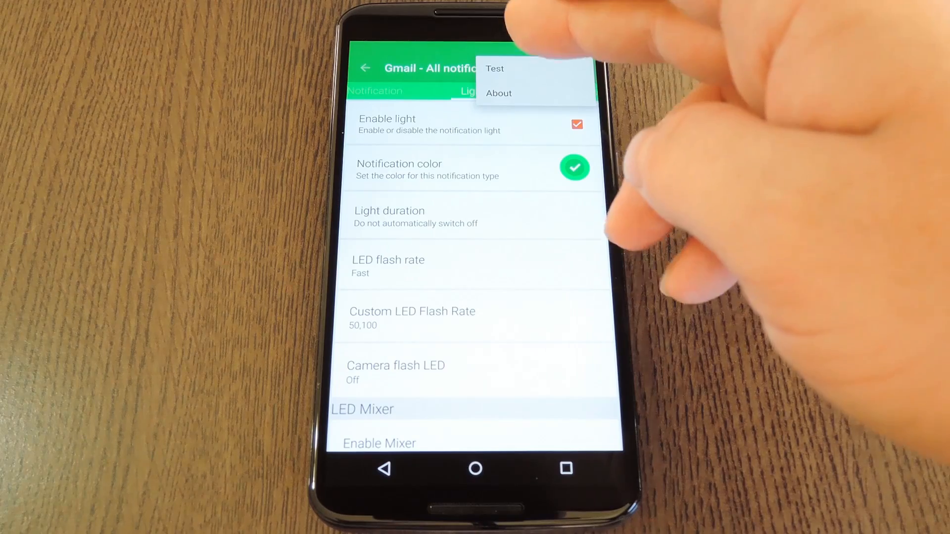
{"action": "left_click", "coordinate": [495, 68]}
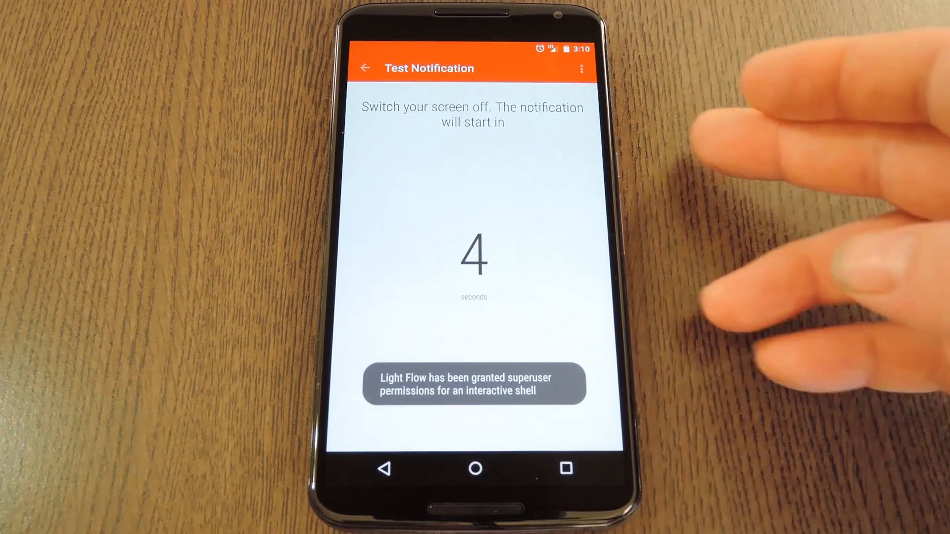